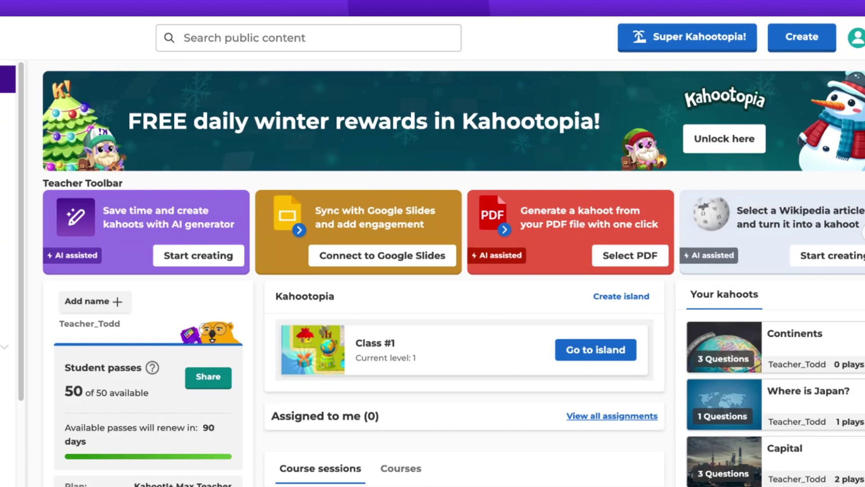
Search public content and open the Chemistry: Periodic Table kahoot with its 16 questions.
{"action": "left_click", "coordinate": [308, 38]}
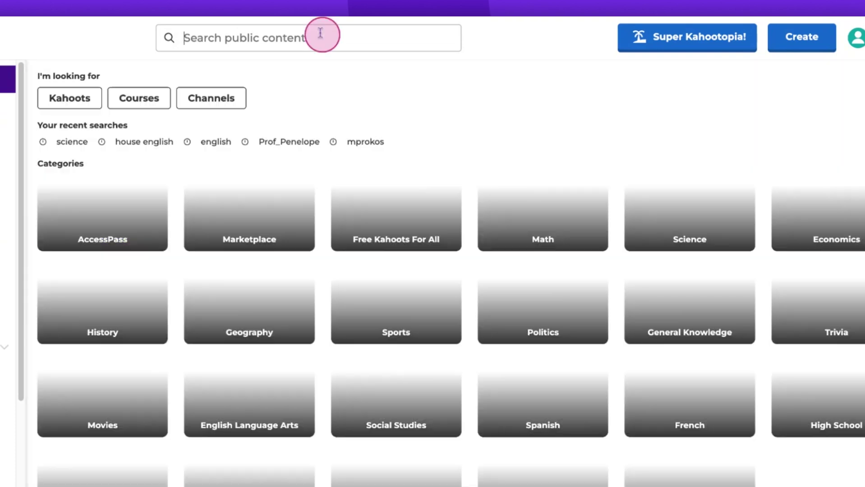
{"action": "left_click", "coordinate": [71, 141]}
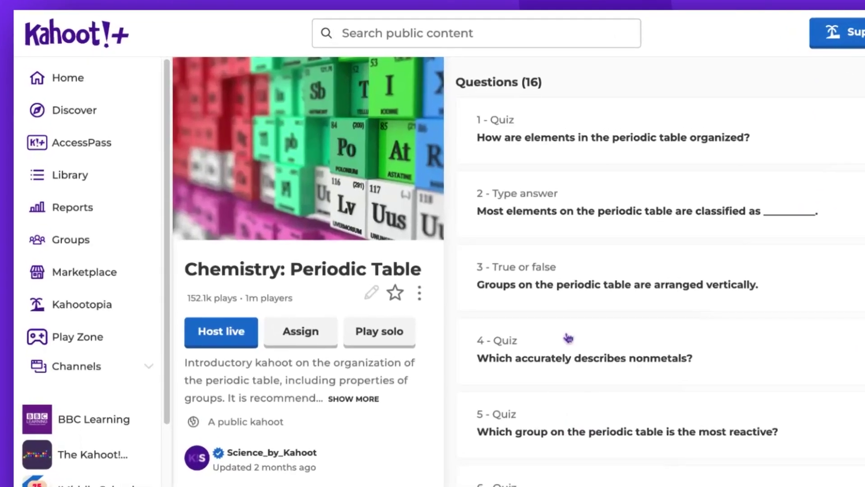
Star the Chemistry: Periodic Table kahoot to mark it as a favorite.
{"action": "left_click", "coordinate": [393, 292]}
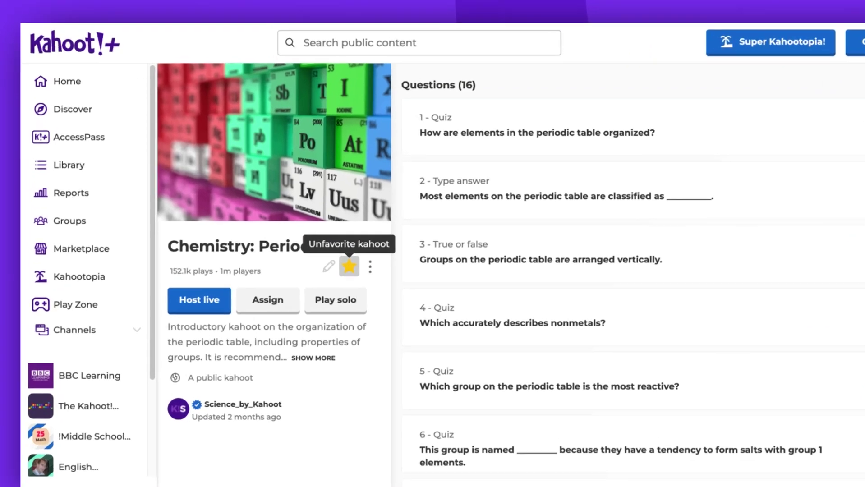
{"action": "left_click", "coordinate": [69, 165]}
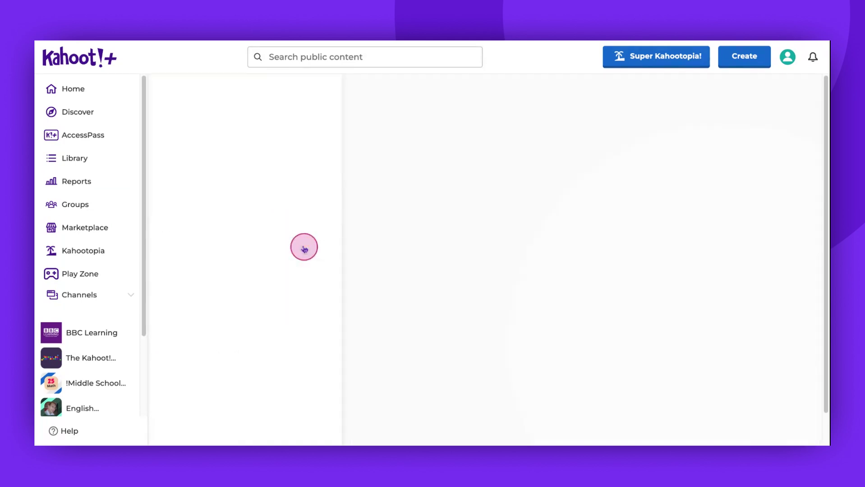
Unstar Chemistry: Periodic Table to remove it from favorites, then go to the Library.
{"action": "left_click", "coordinate": [306, 243]}
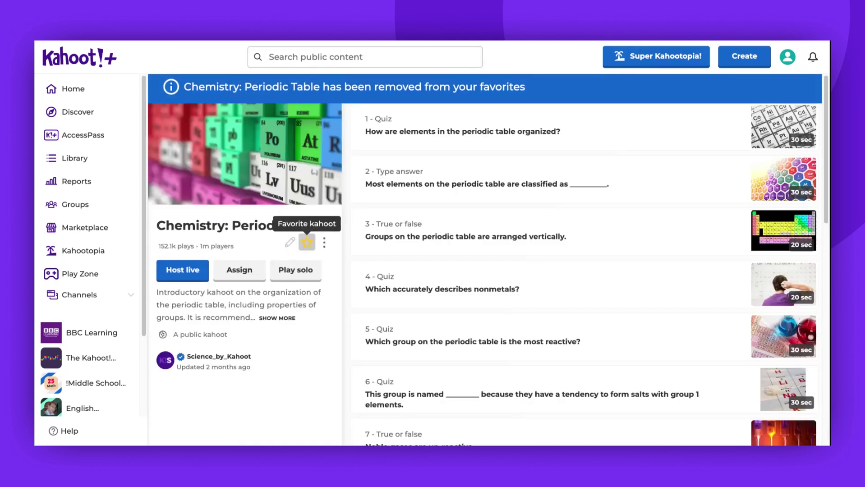
{"action": "left_click", "coordinate": [306, 242]}
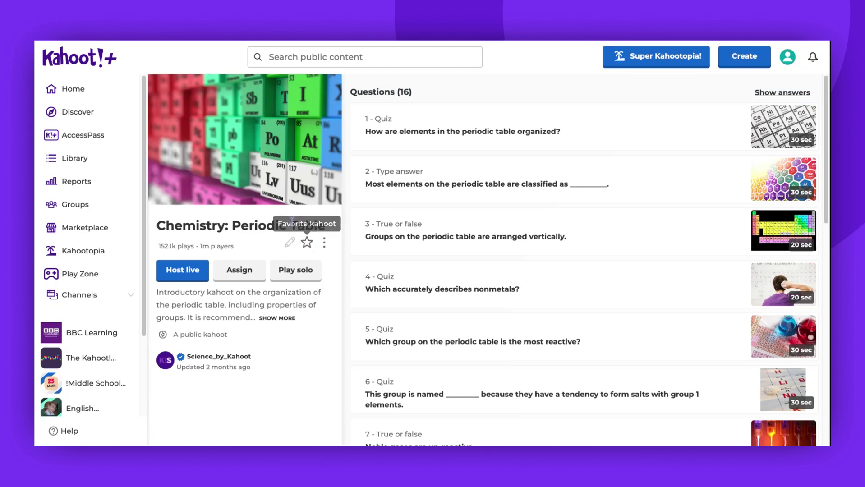
{"action": "left_click", "coordinate": [74, 158]}
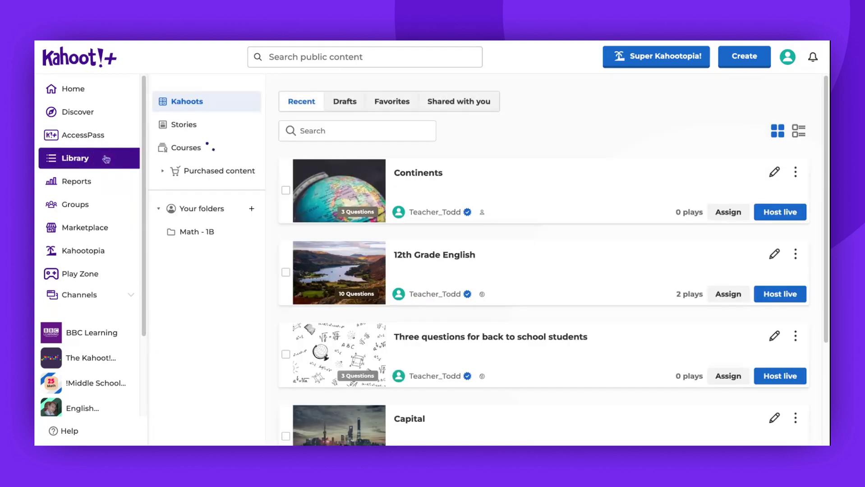
Show the Library's Favorites tab, listing only Earth at Night and Tuna: a global catch.
{"action": "left_click", "coordinate": [392, 101]}
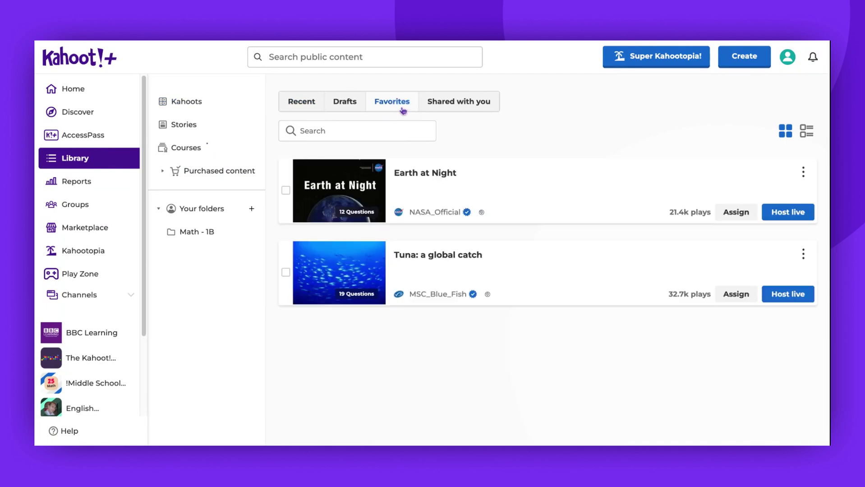
{"action": "mouse_move", "coordinate": [403, 111]}
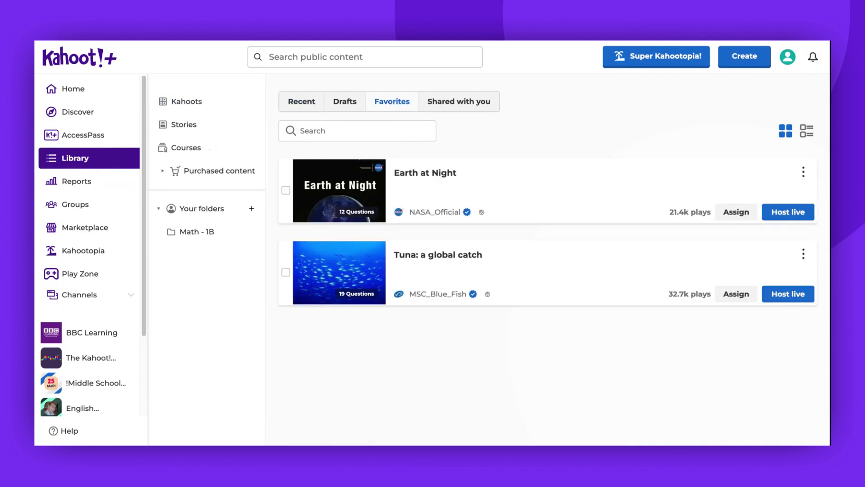